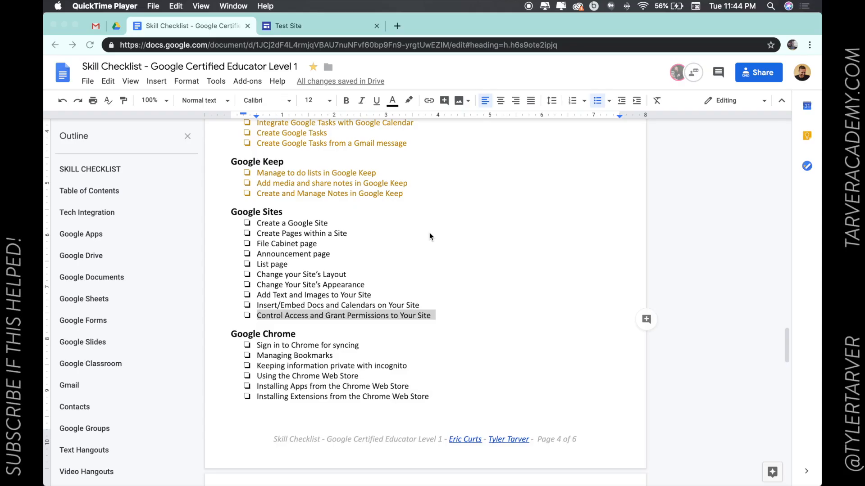
Open Test Site's sharing settings to see draft editors and published-site viewers.
scroll("down", 3)
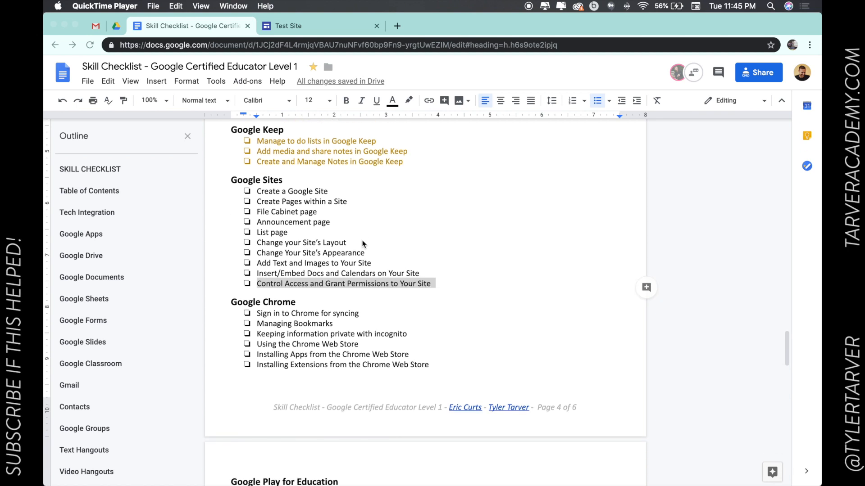
mouse_move(322, 303)
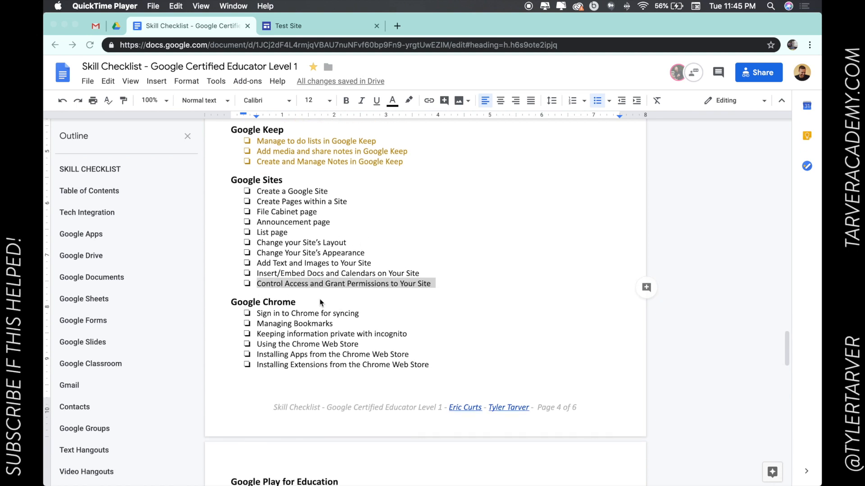
mouse_move(366, 288)
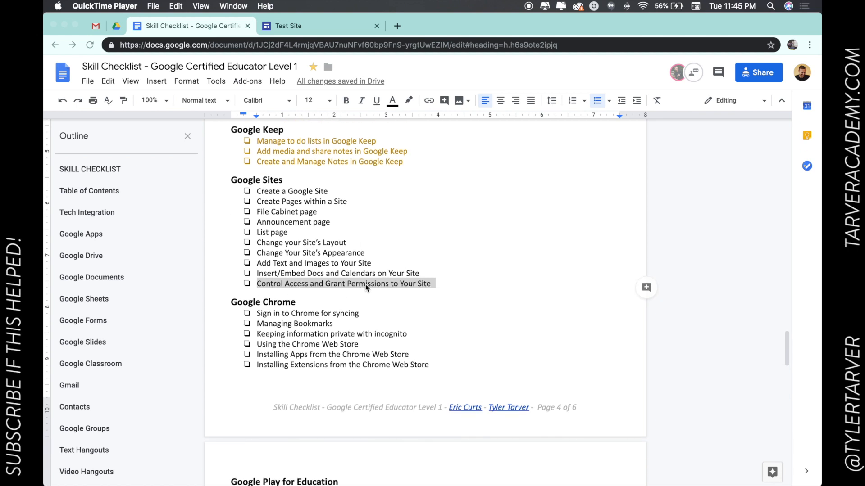
mouse_move(290, 54)
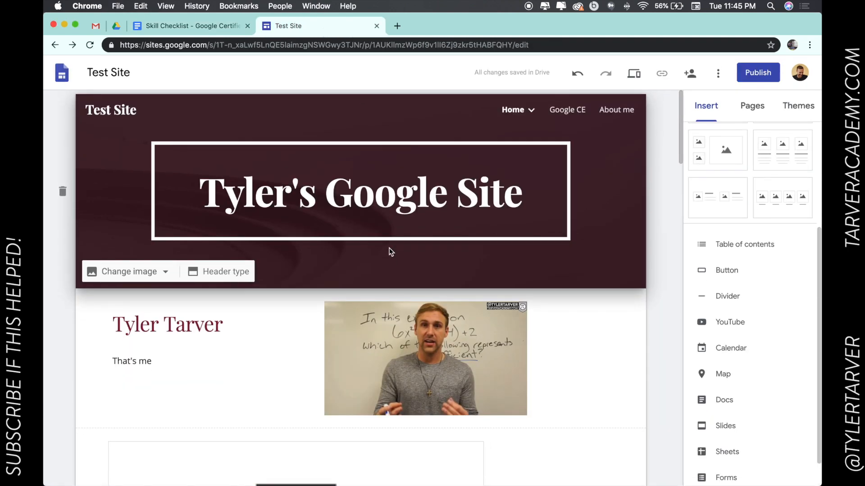
scroll("down", 3)
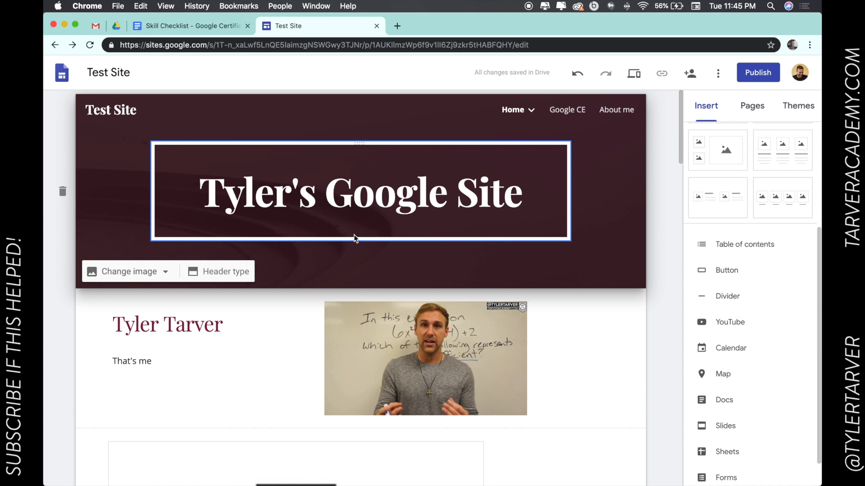
mouse_move(690, 72)
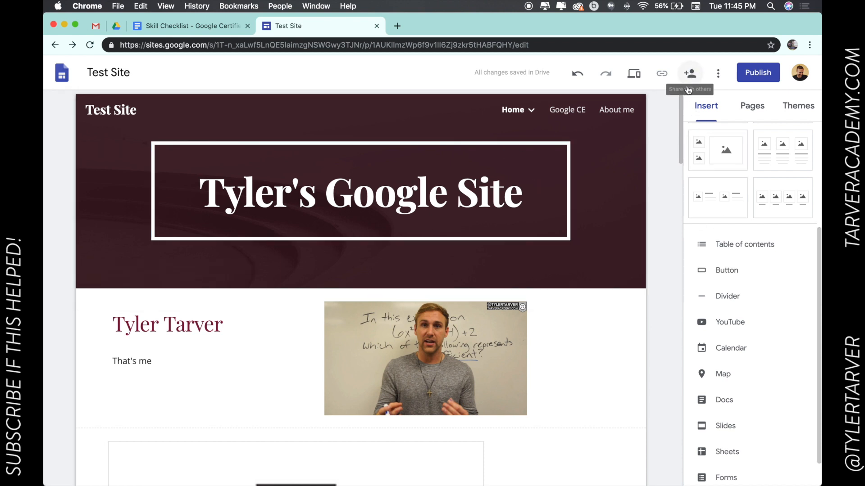
left_click(690, 72)
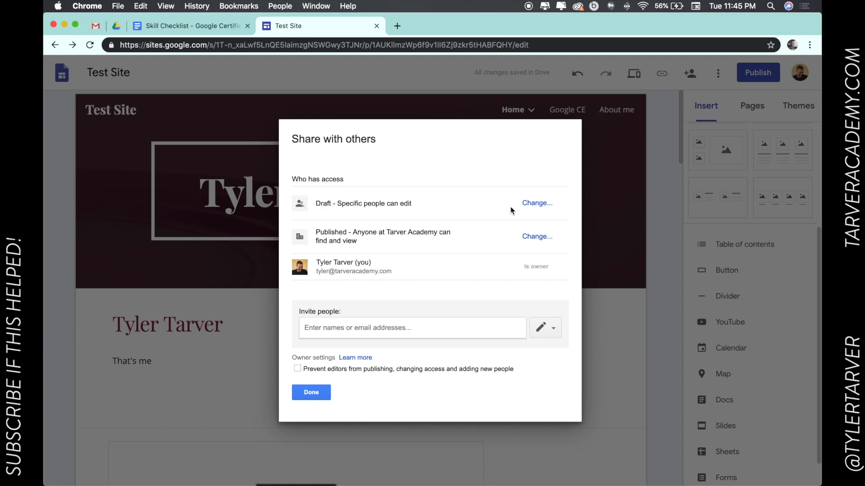
left_click(537, 203)
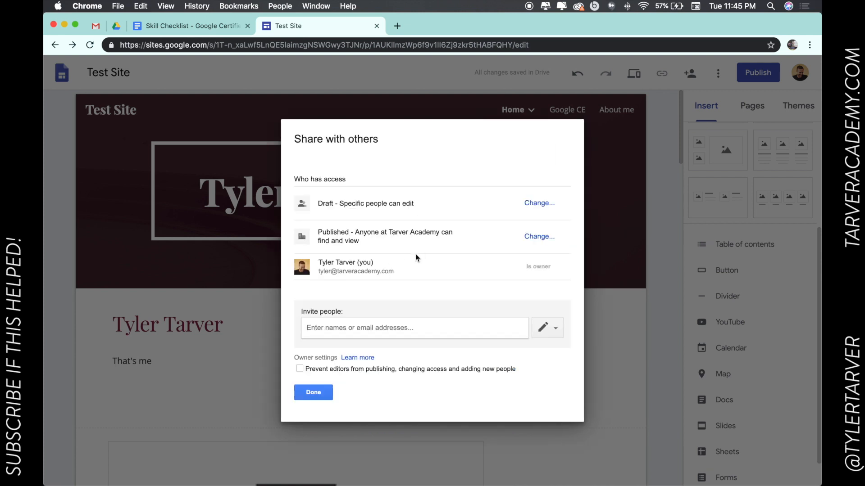
mouse_move(349, 241)
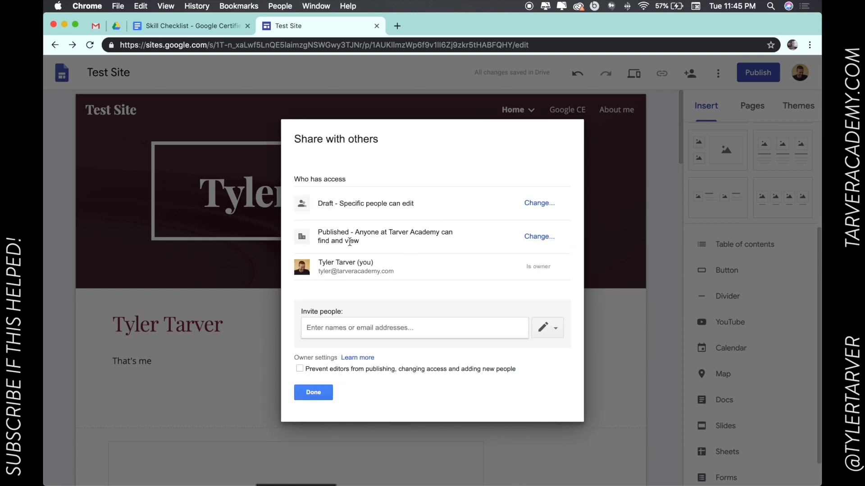
mouse_move(516, 246)
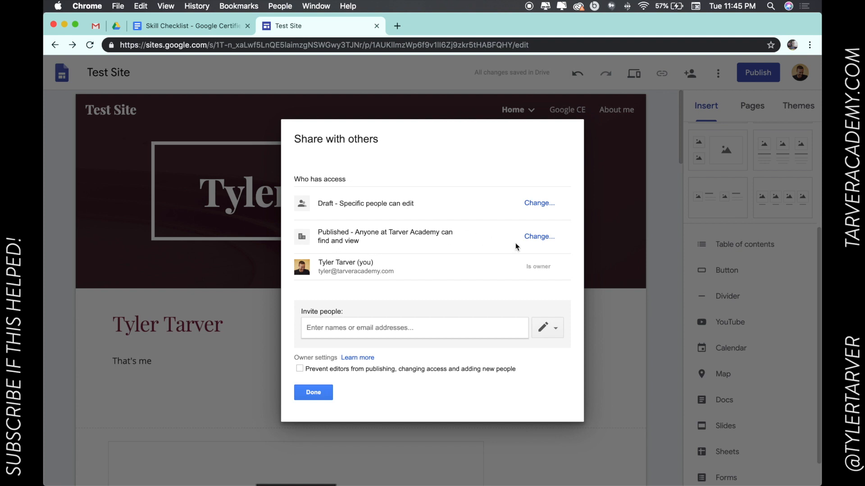
left_click(539, 237)
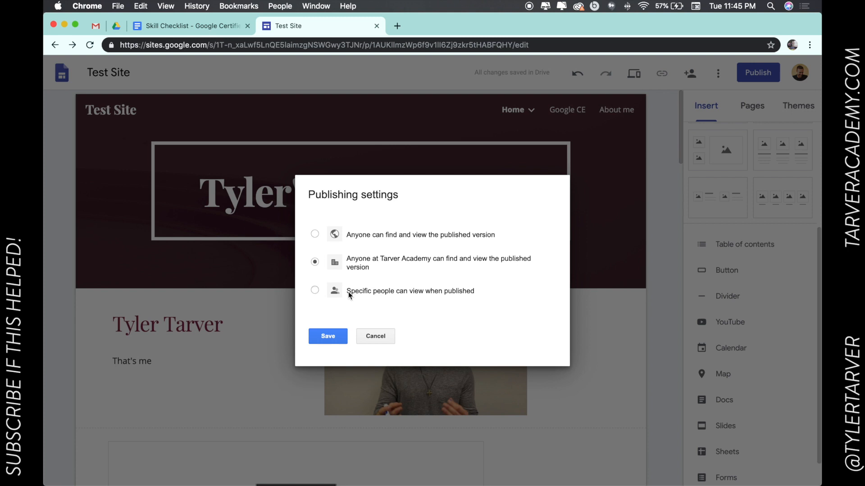
mouse_move(375, 245)
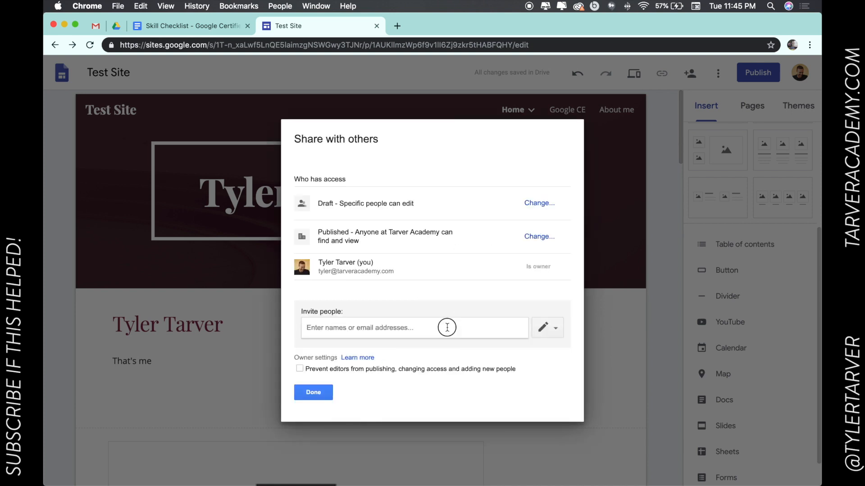
Set the draft access to On – Public on the web and save.
left_click(415, 328)
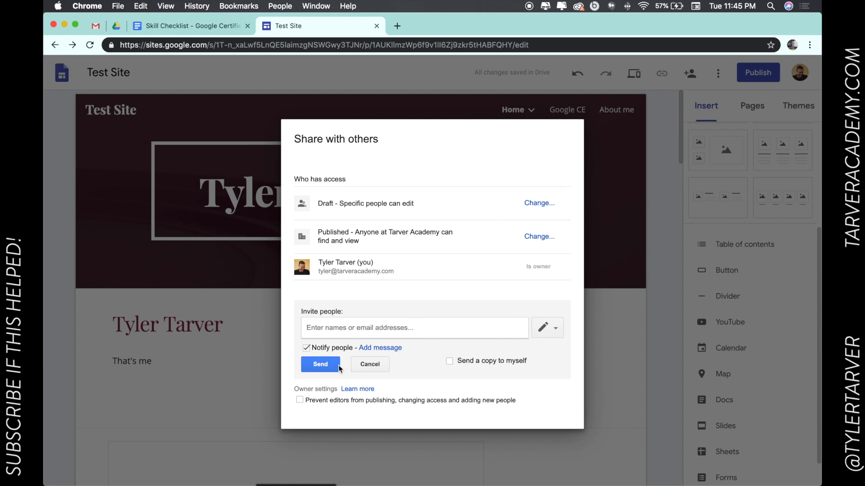
left_click(320, 365)
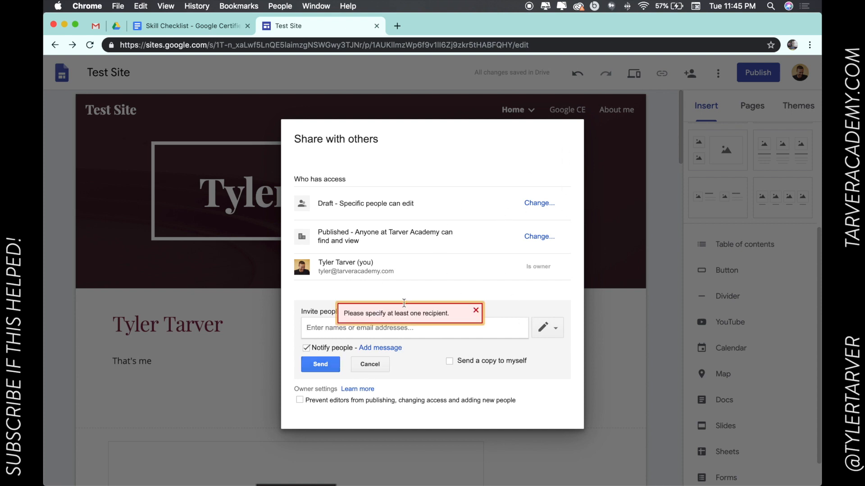
left_click(540, 203)
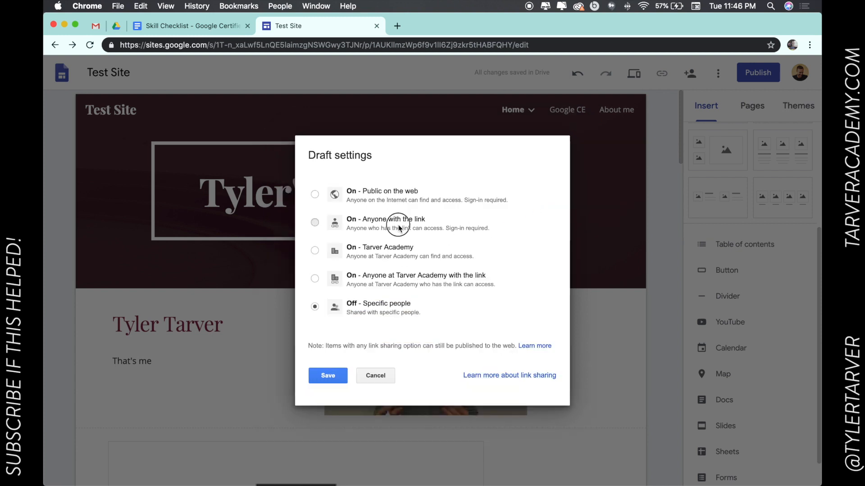
left_click(314, 195)
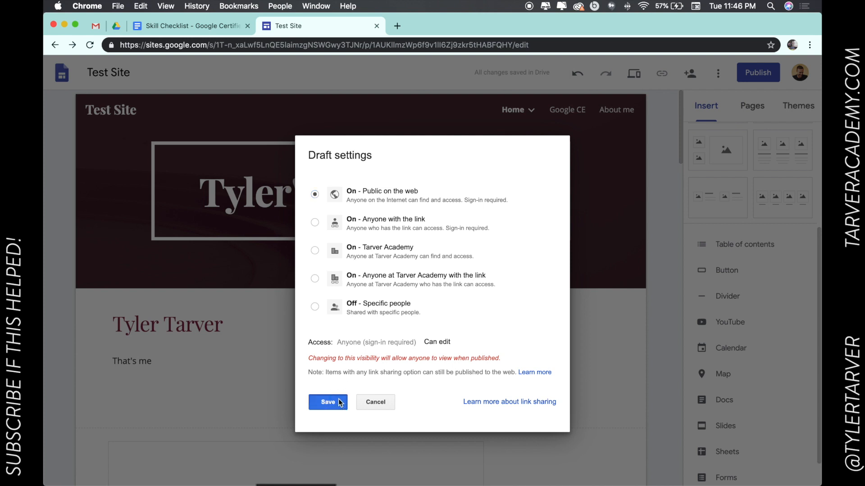
left_click(328, 402)
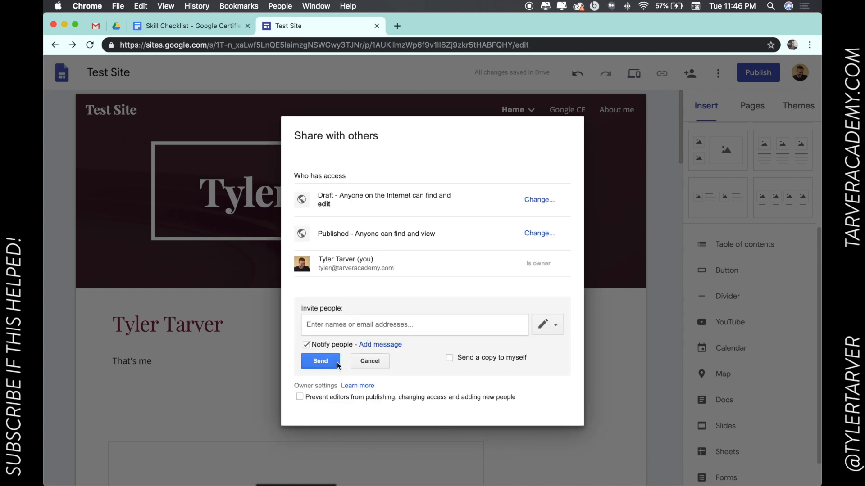
Dismiss the missing-recipient warning and close the sharing settings.
left_click(321, 362)
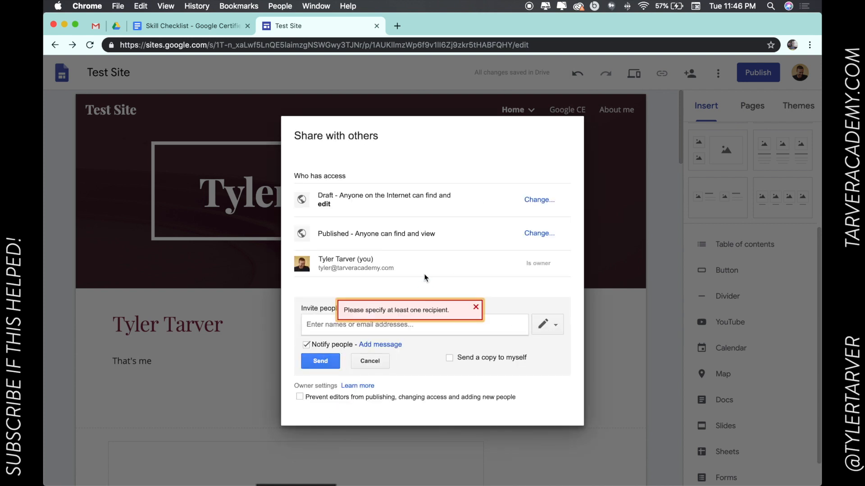
left_click(476, 307)
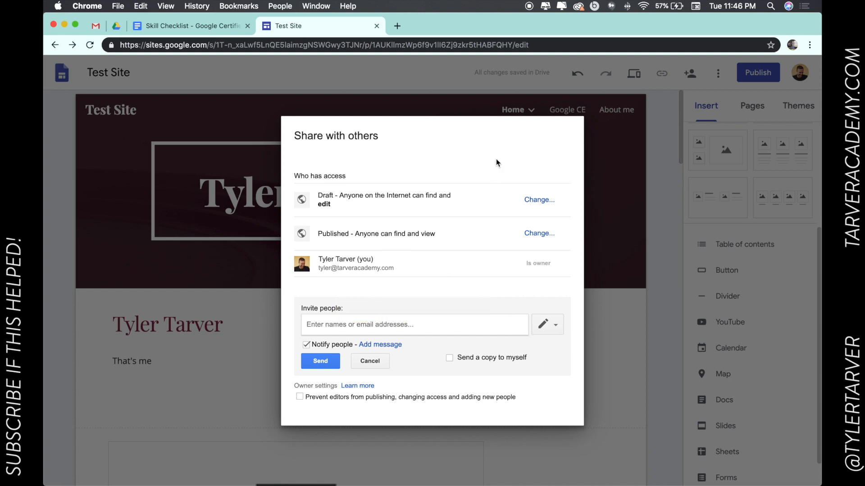
mouse_move(604, 214)
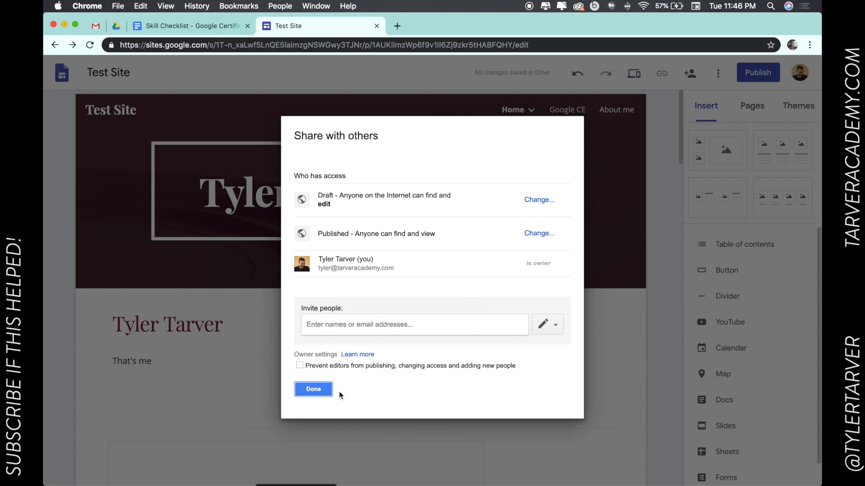
left_click(313, 390)
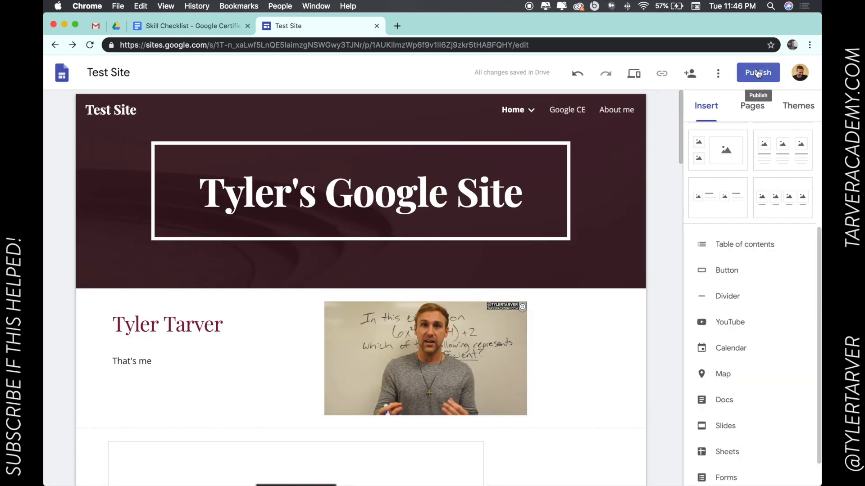
Enter tylers-test-site as the web address and publish Test Site.
left_click(758, 72)
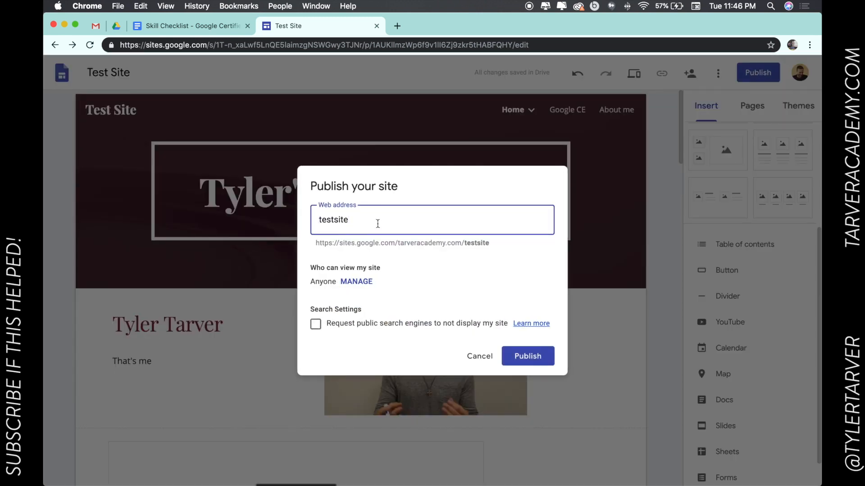
type("tyler's-")
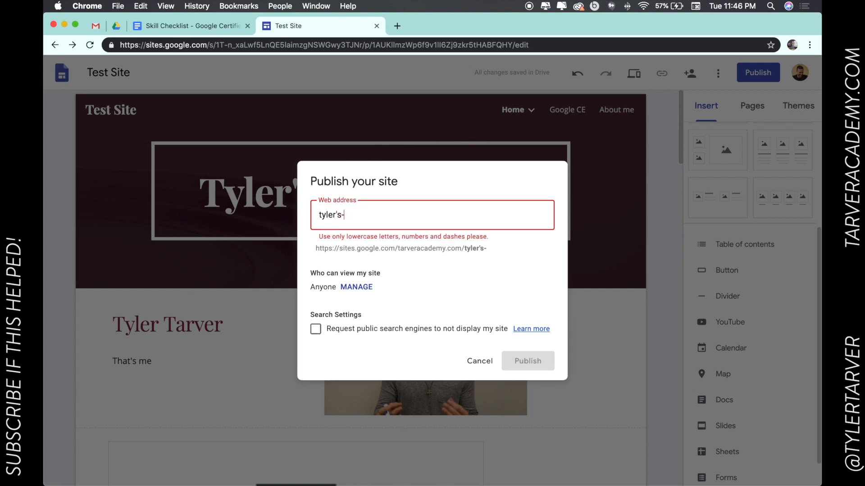
type("test-")
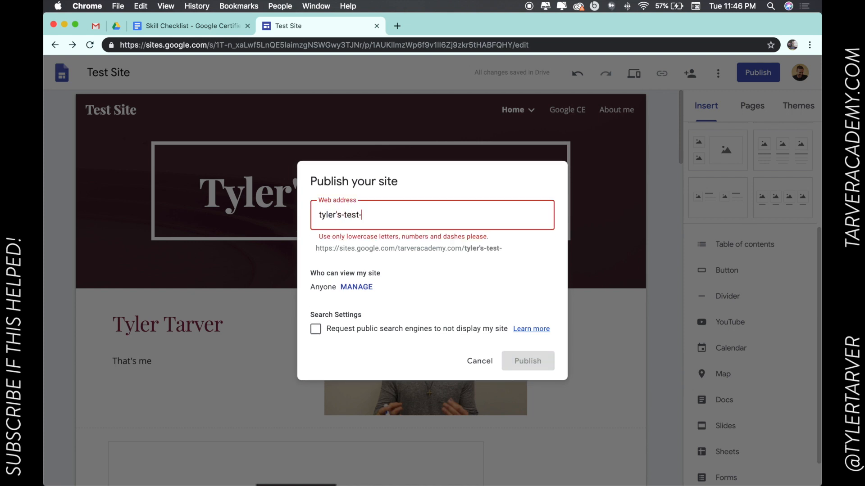
type("site")
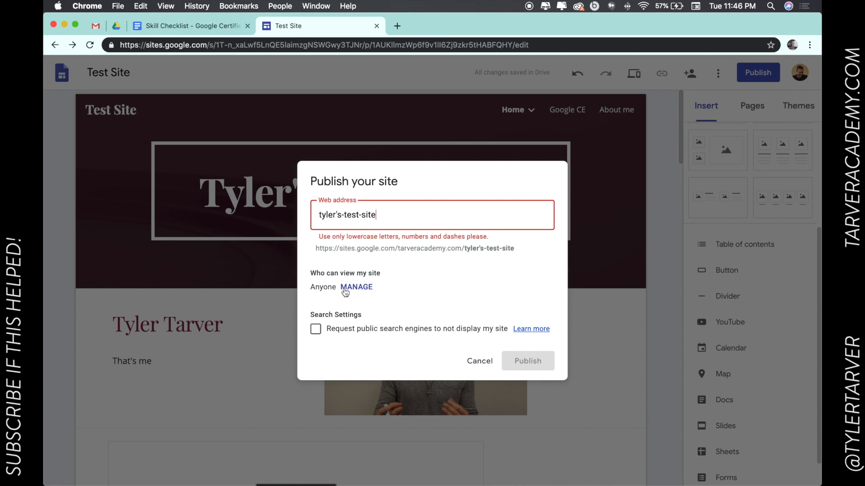
mouse_move(338, 310)
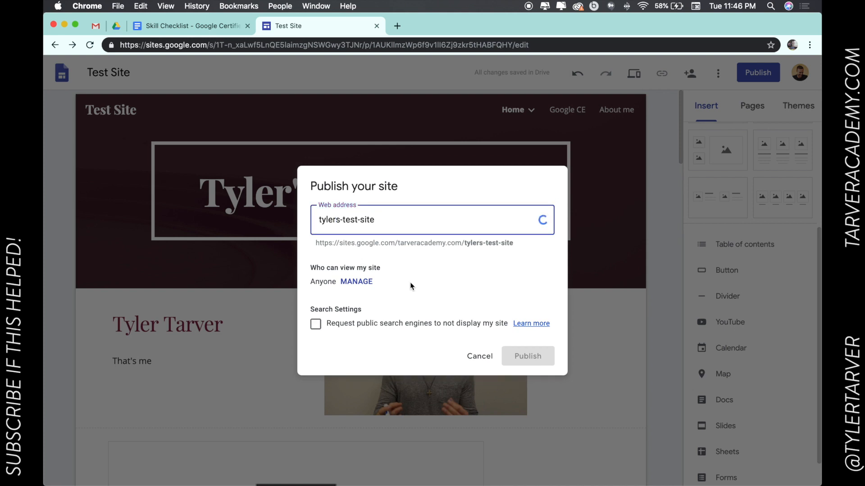
left_click(527, 356)
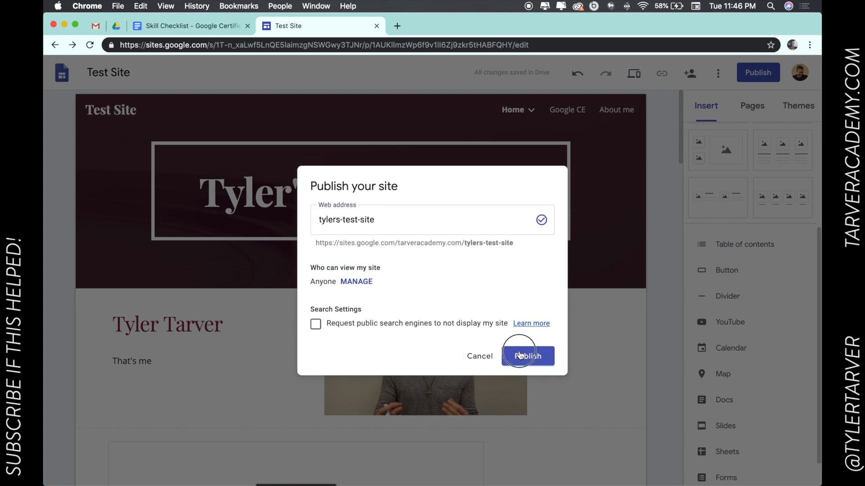
left_click(527, 355)
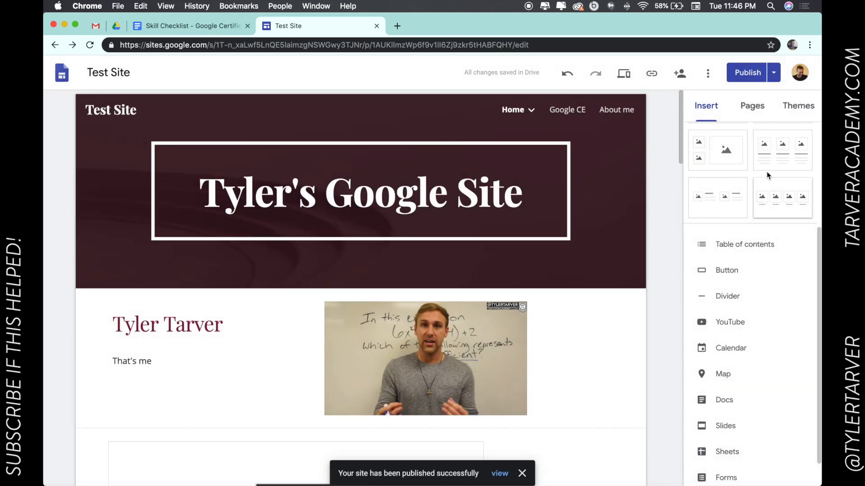
Change draft access to On – Anyone with the link, save, then cancel a second change.
left_click(679, 73)
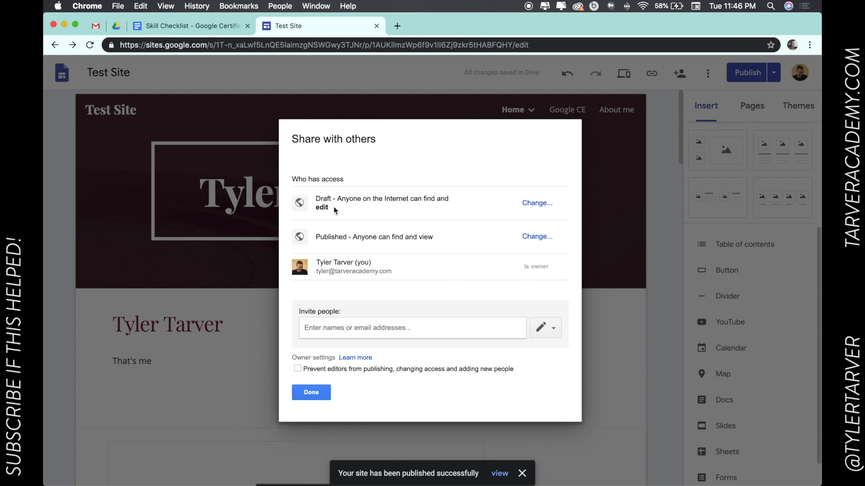
mouse_move(335, 251)
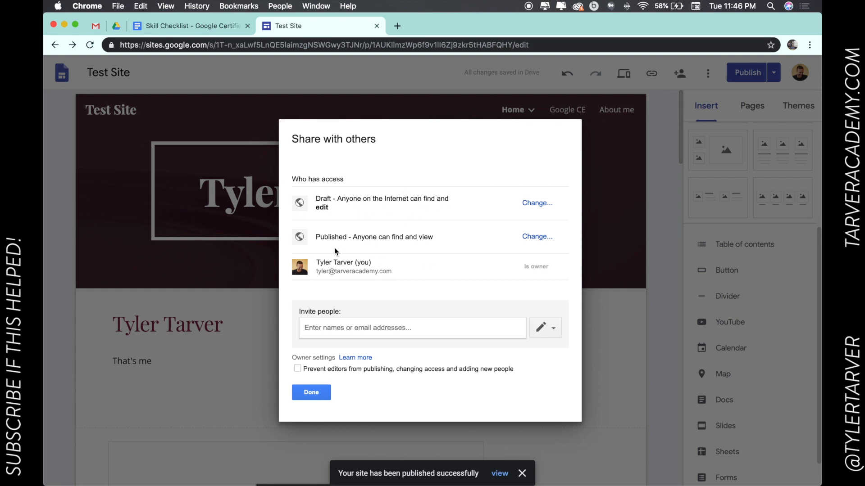
mouse_move(446, 273)
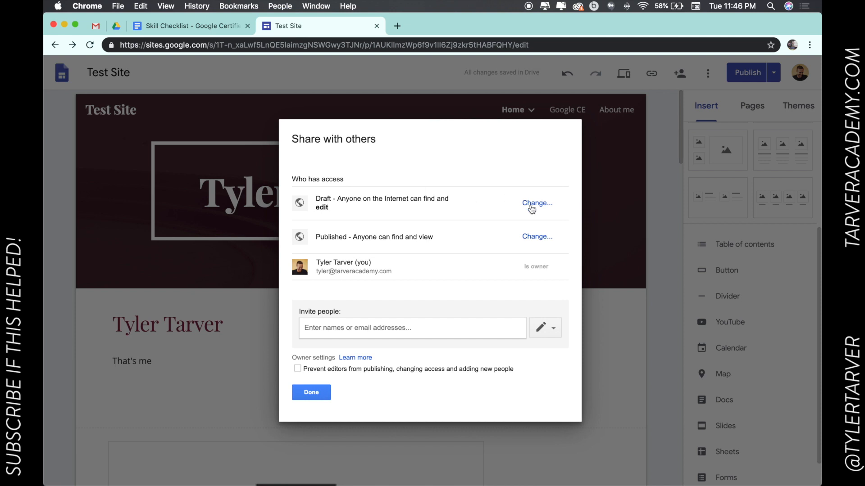
left_click(536, 204)
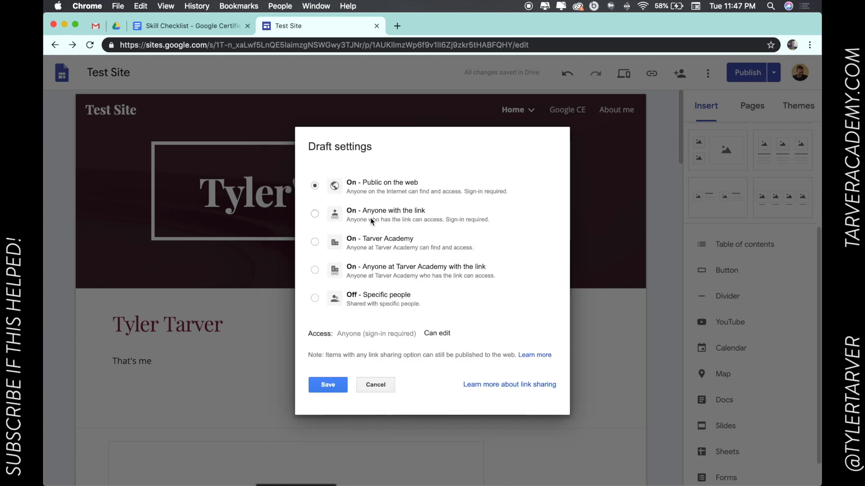
mouse_move(385, 245)
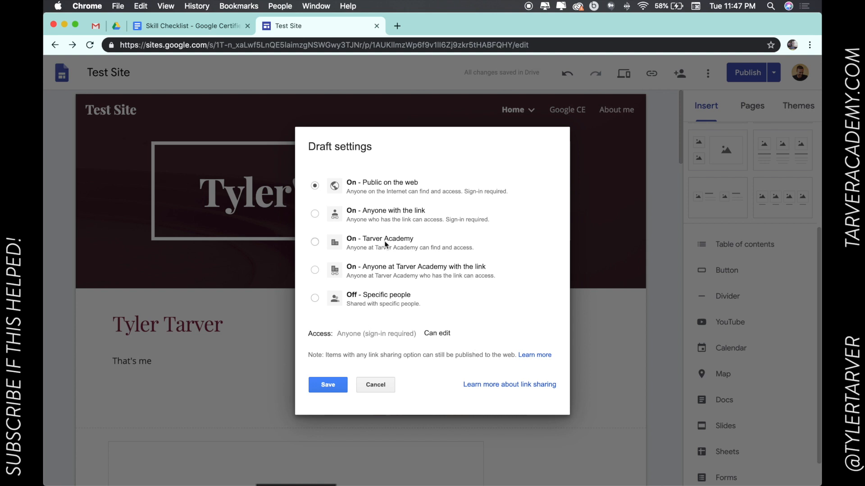
left_click(315, 214)
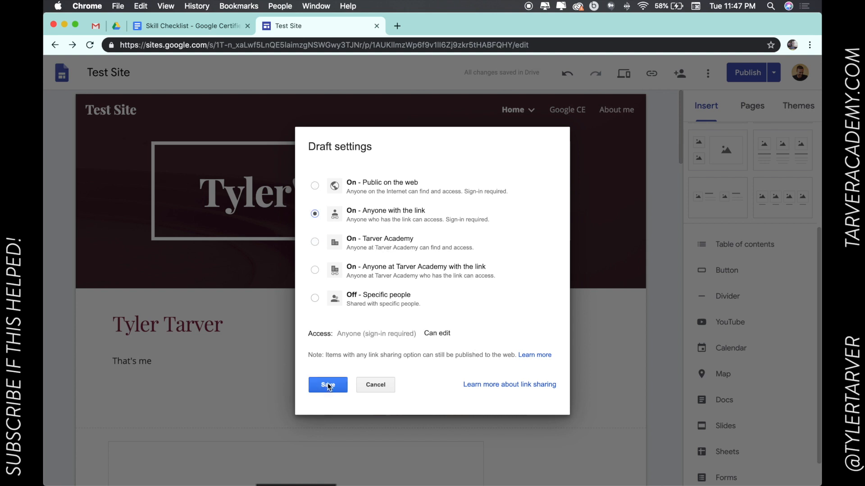
left_click(328, 385)
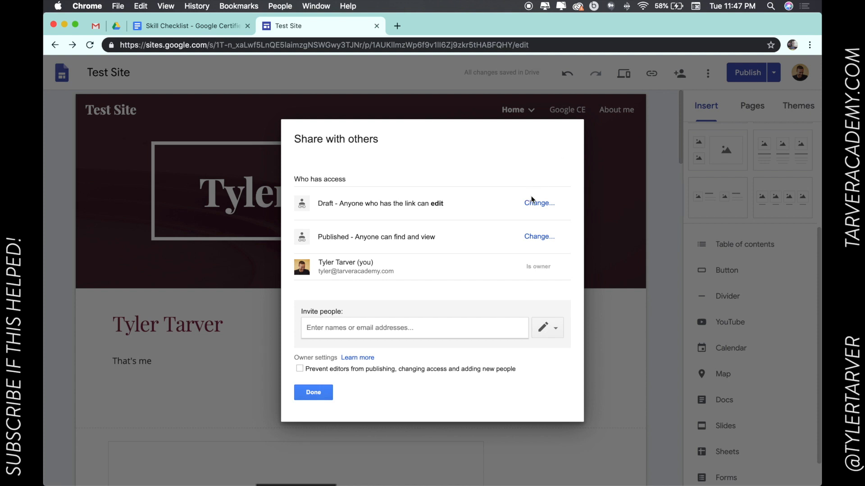
left_click(539, 203)
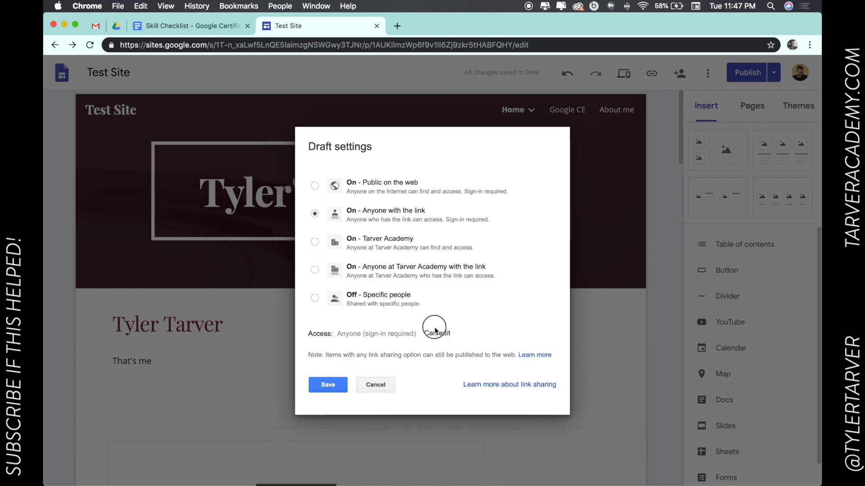
left_click(314, 270)
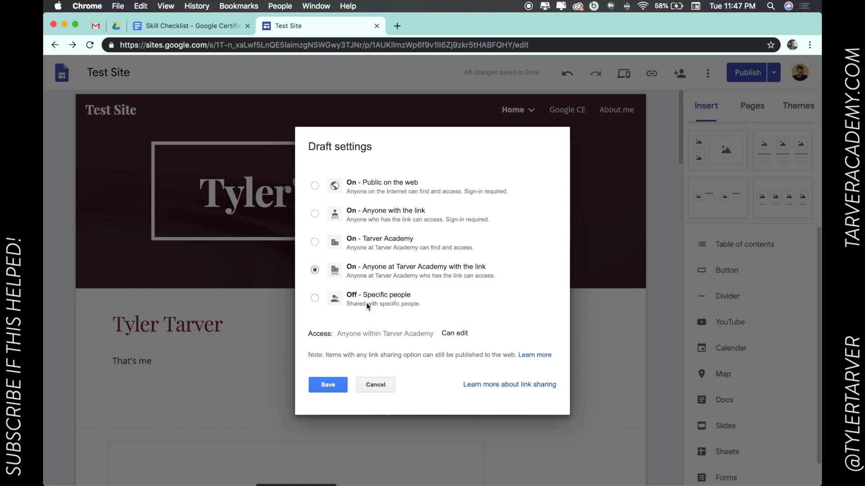
left_click(328, 385)
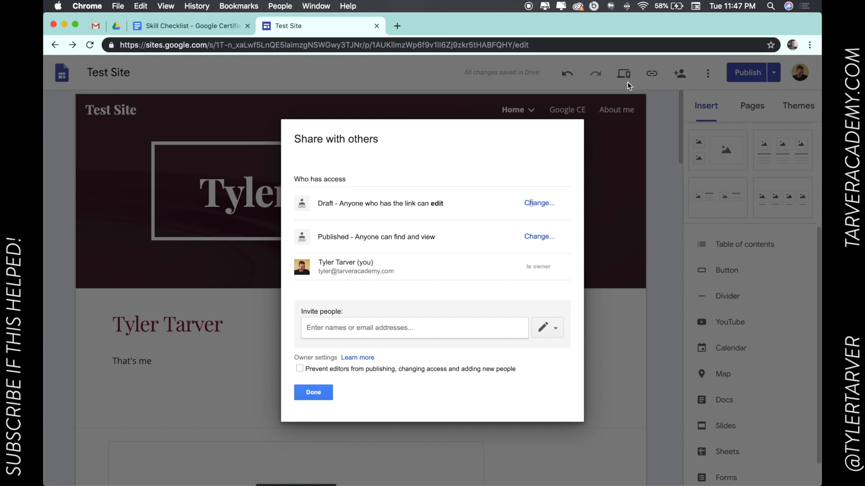
mouse_move(598, 76)
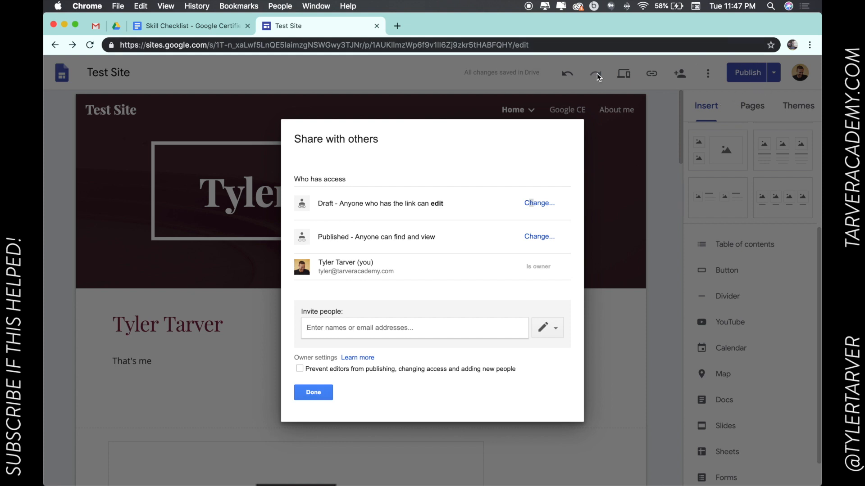
Close the sharing settings, reopen them, and close them again.
left_click(313, 392)
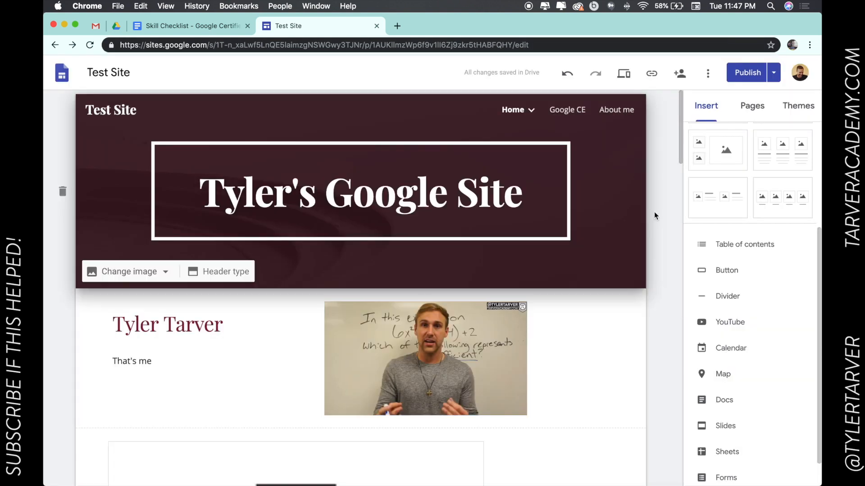
left_click(679, 73)
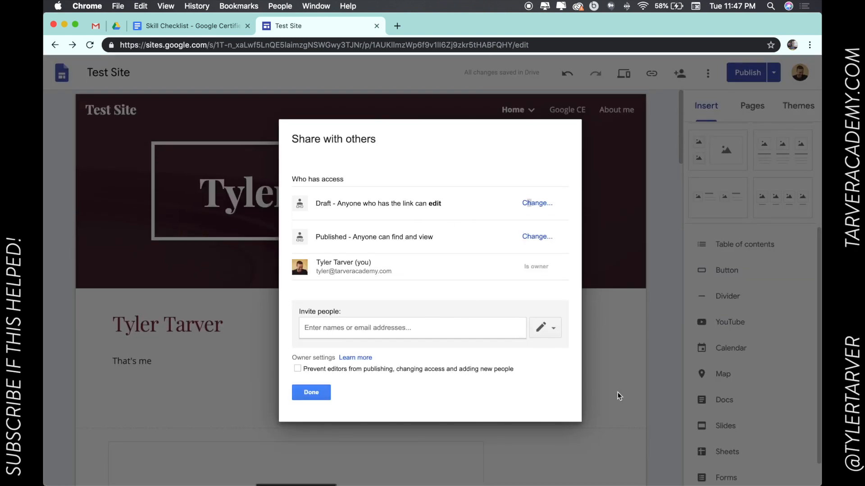
mouse_move(222, 322)
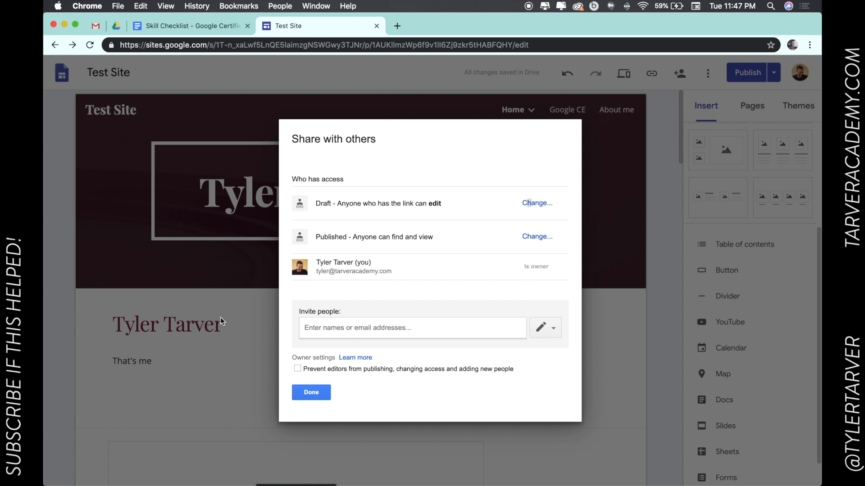
left_click(311, 392)
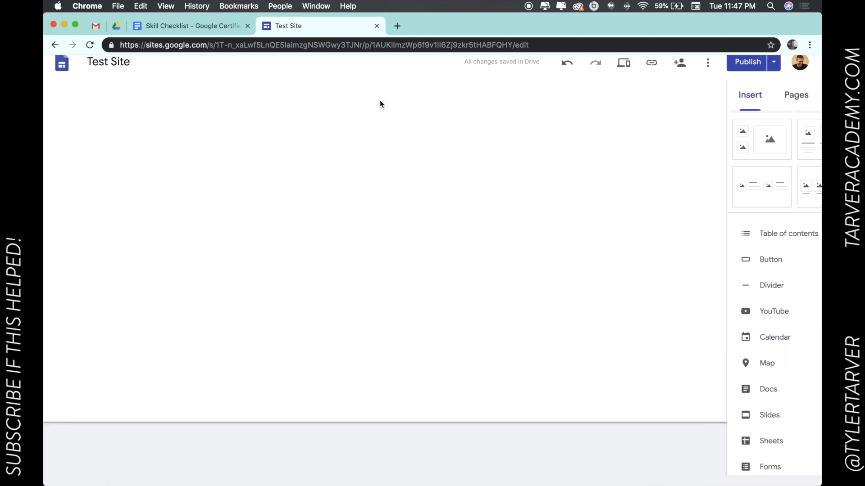
Preview Test Site, scroll down the home page, then back to the top.
left_click(623, 62)
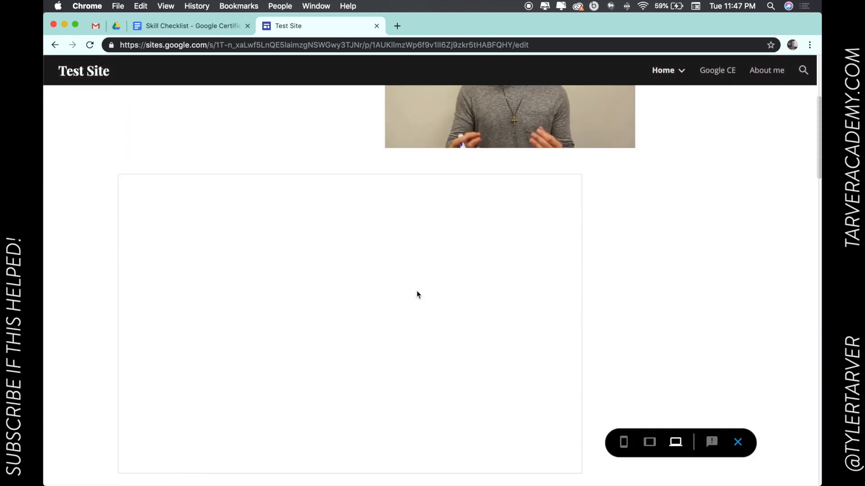
scroll("down", 3)
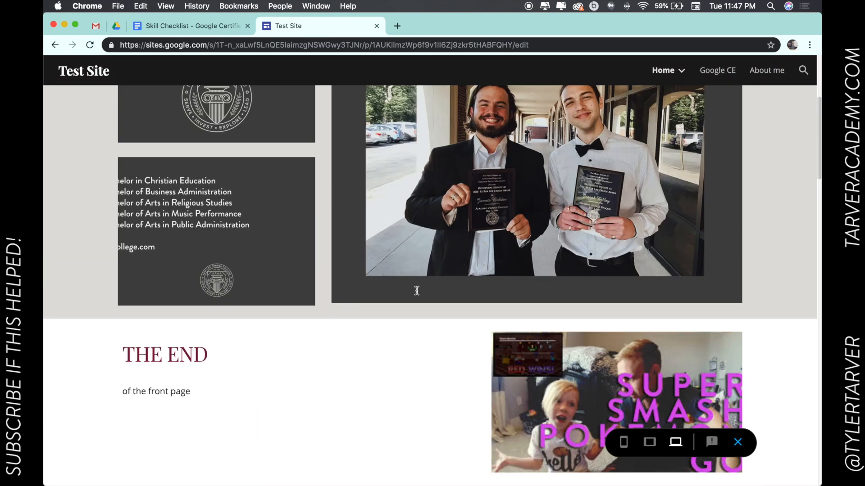
scroll("down", 3)
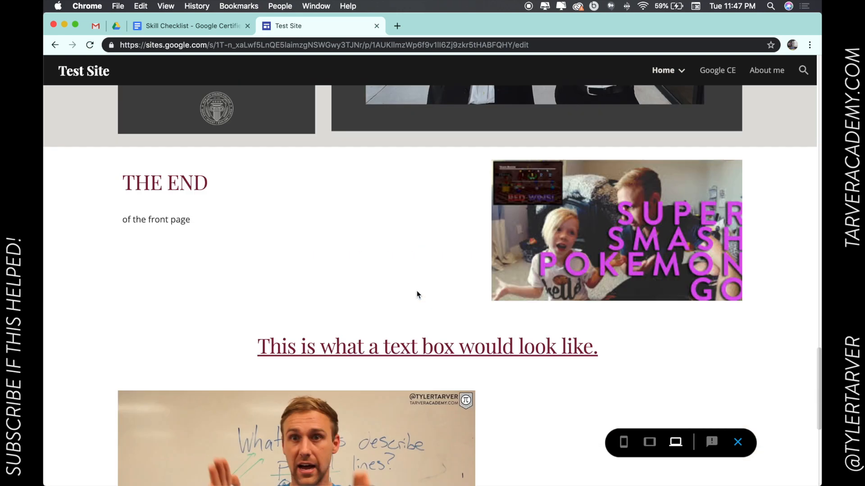
scroll("up", 3)
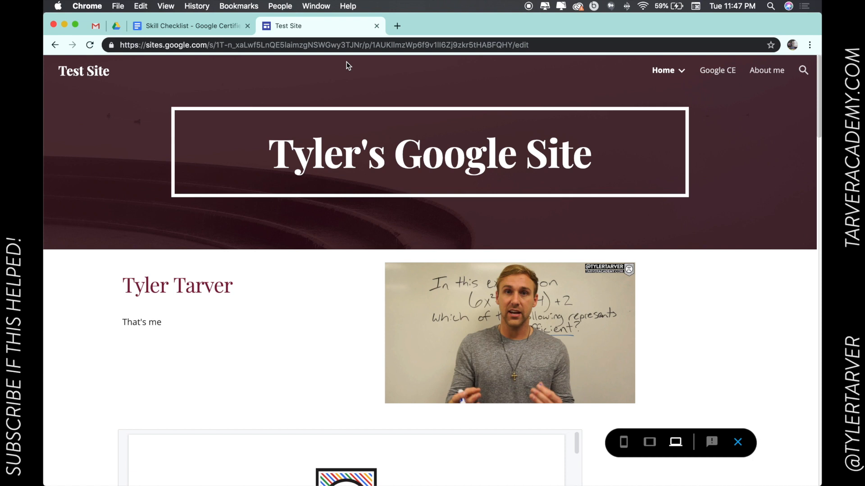
mouse_move(332, 56)
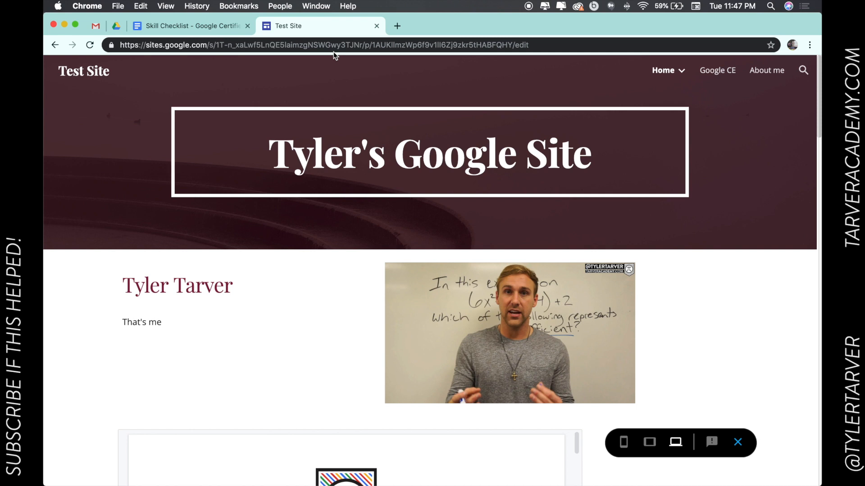
mouse_move(354, 40)
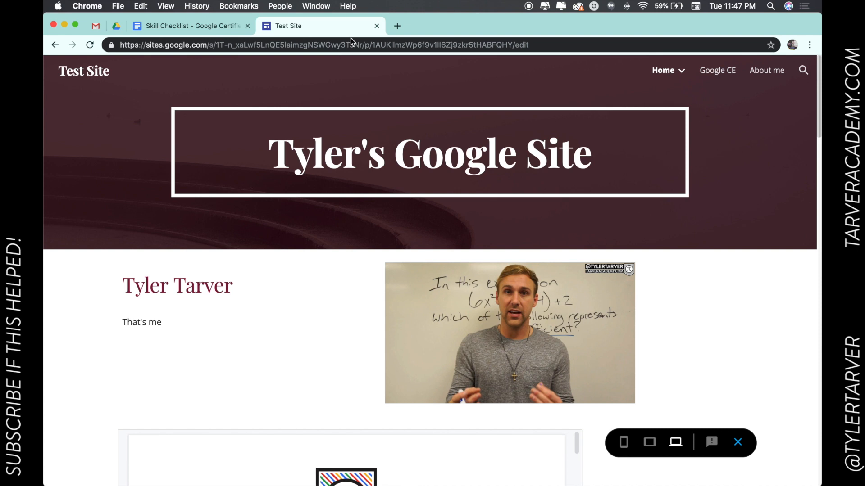